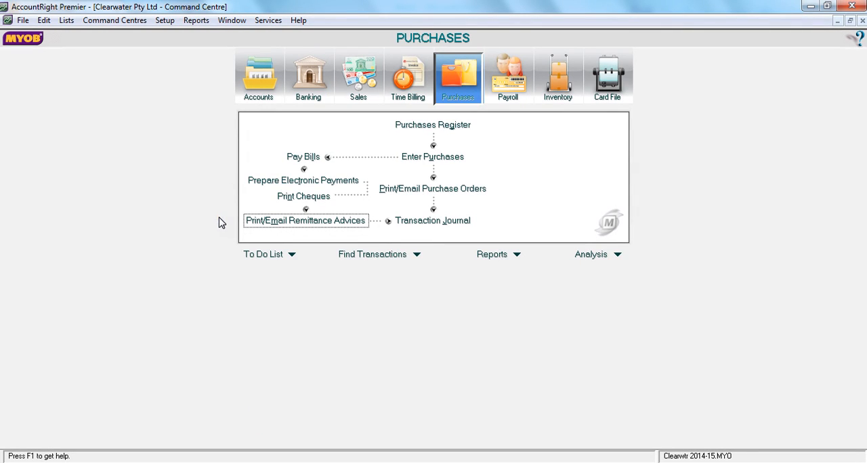
mouse_move(284, 223)
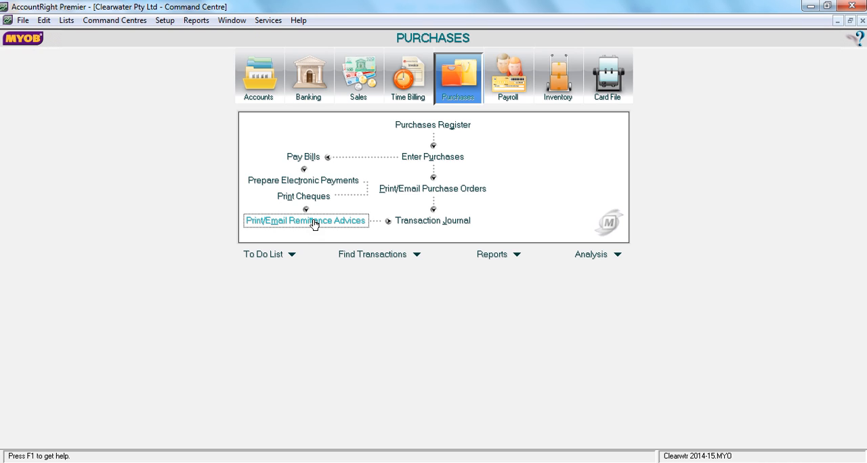
mouse_move(303, 303)
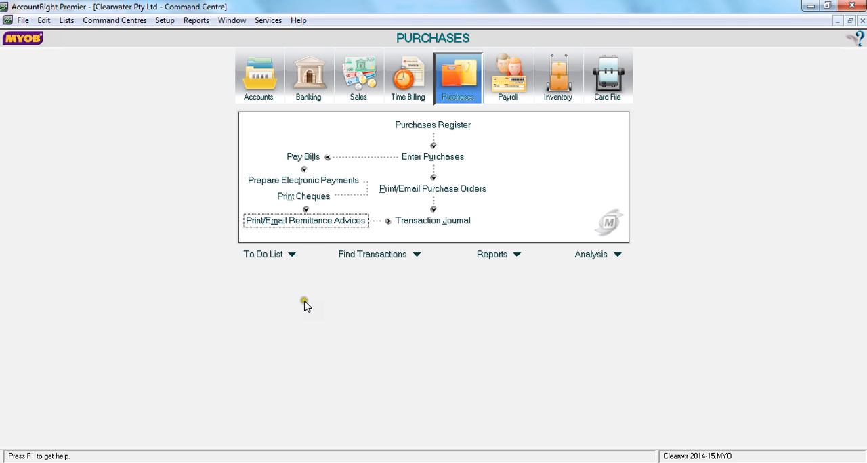
mouse_move(306, 307)
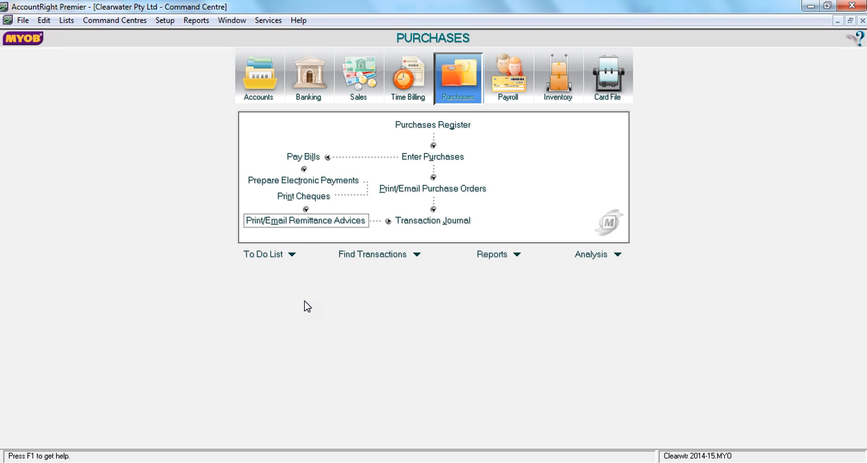
mouse_move(306, 212)
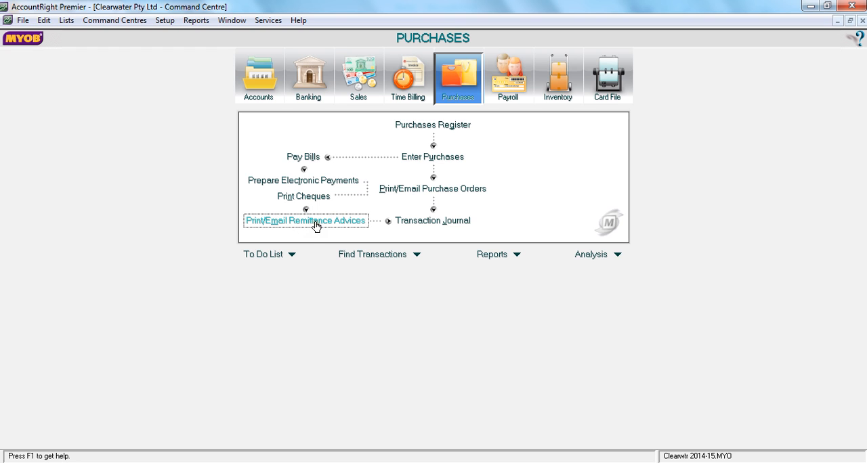
Open the Review Remittance Advices Before Delivery window from the Purchases command centre
left_click(306, 220)
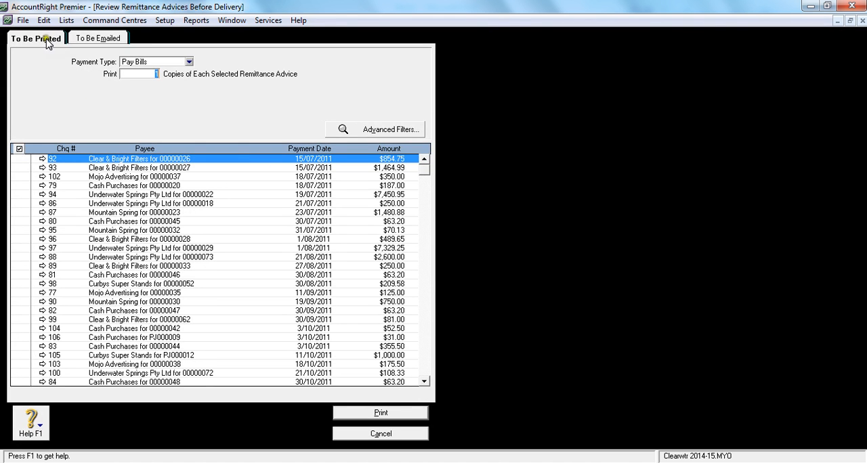
mouse_move(33, 44)
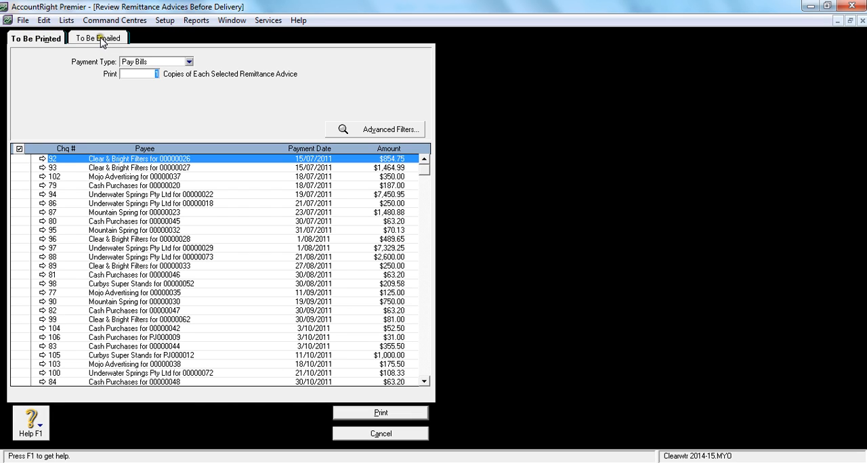
Show the To Be Emailed remittances, listing the Clear & Bright Filters payment ready to send
left_click(98, 38)
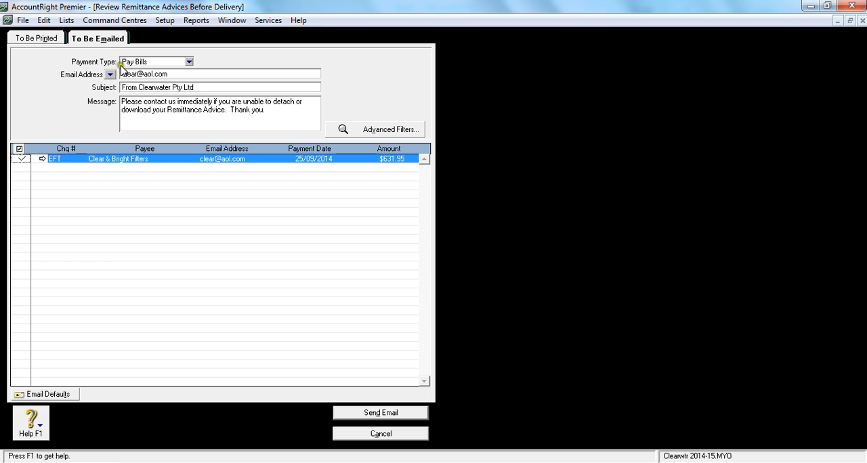
mouse_move(127, 87)
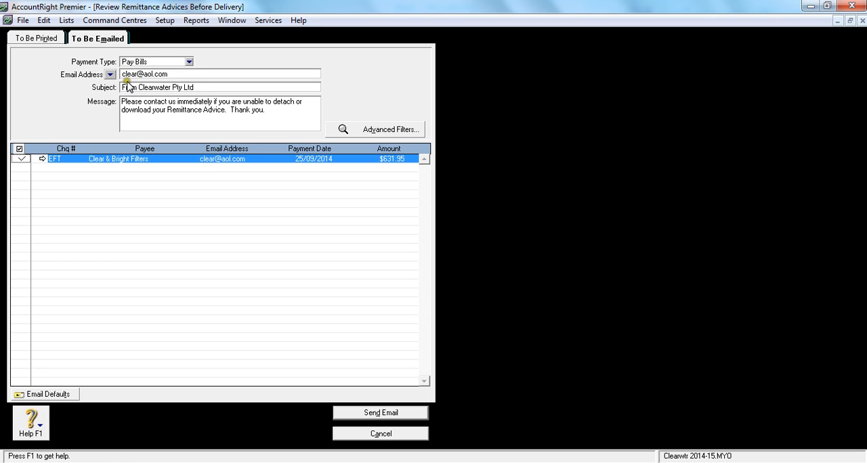